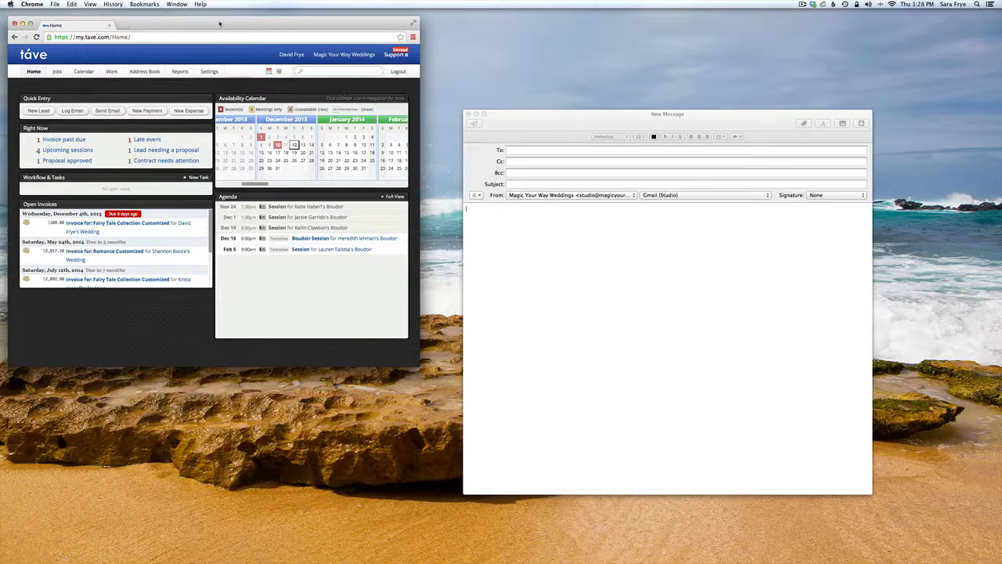
mouse_move(56, 71)
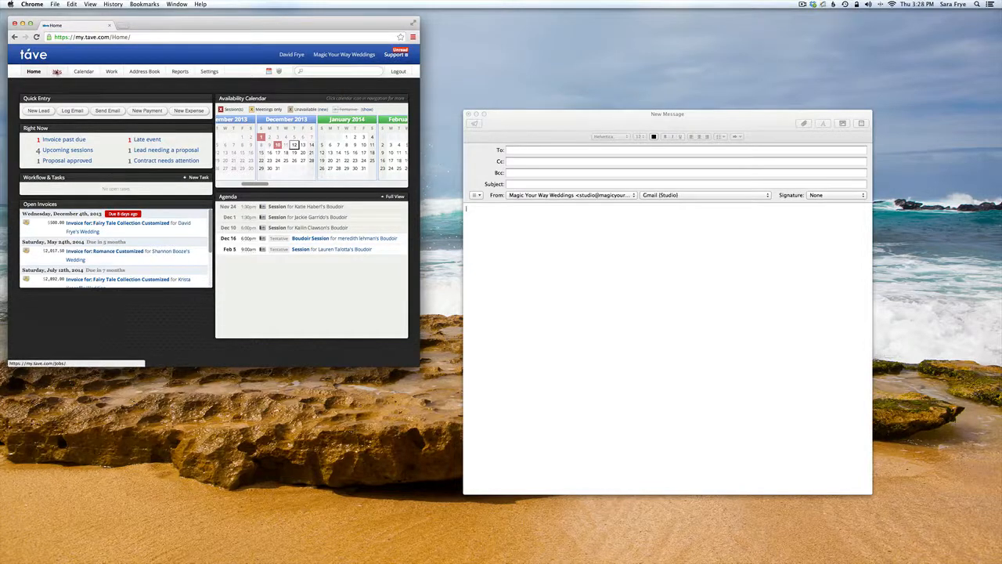
click(57, 71)
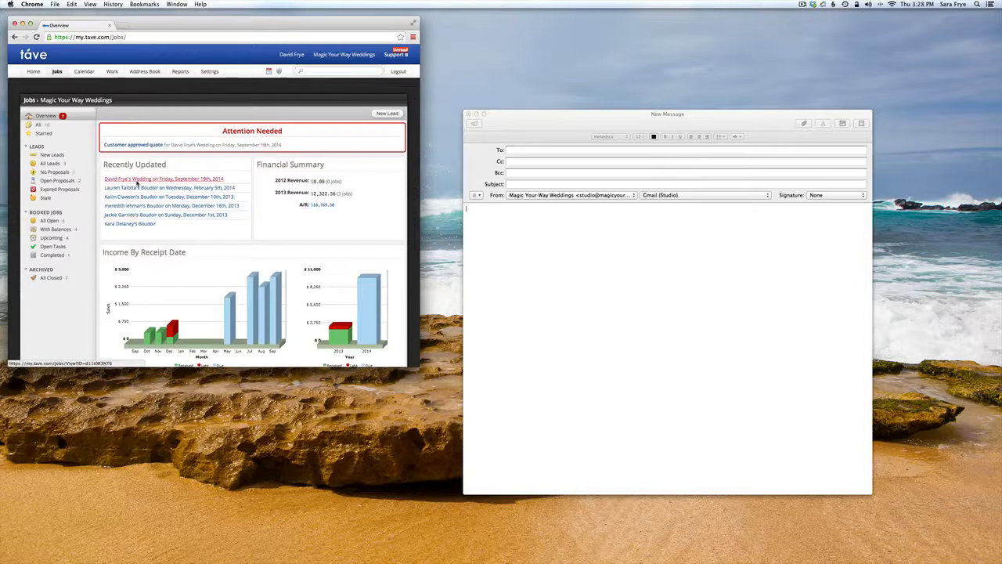
click(153, 178)
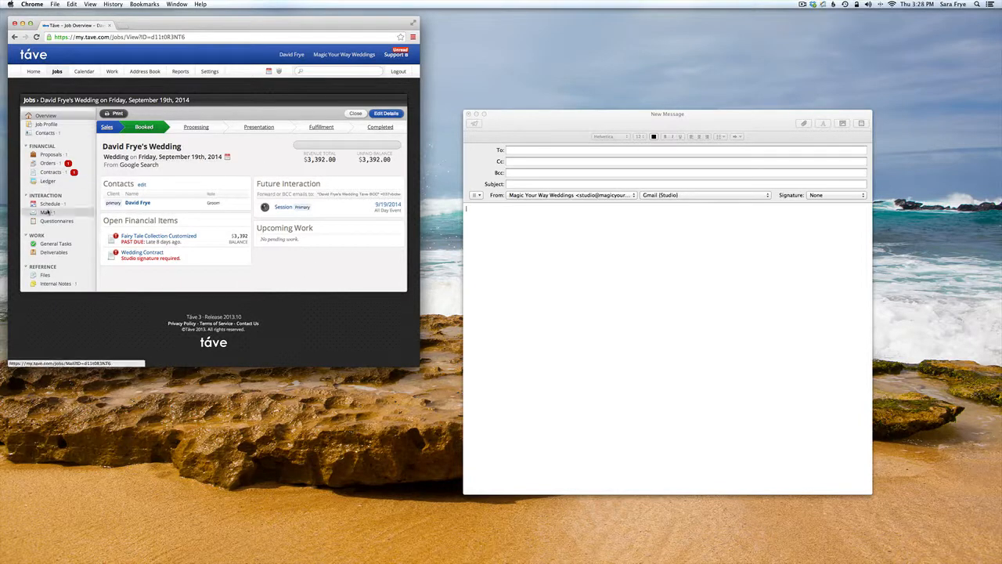
click(45, 212)
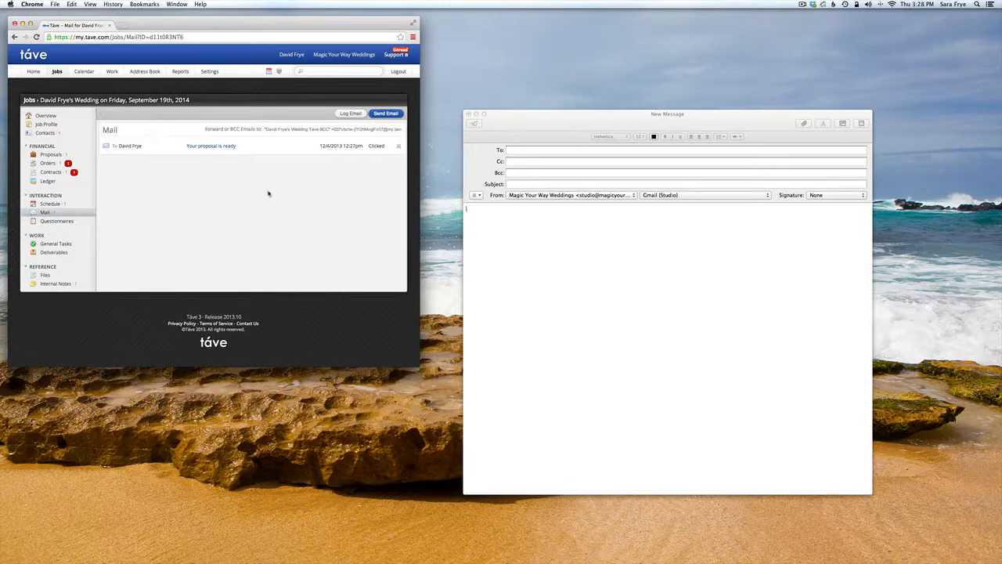
mouse_move(245, 203)
text(This is a te)
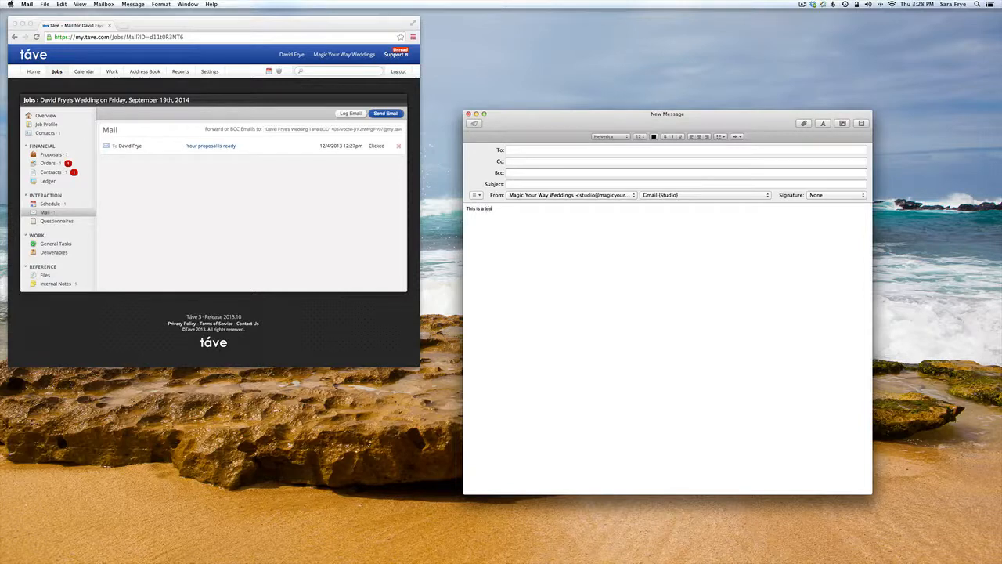
Write the test-email body, address it to the studio, and set subject TEST.
text(st ea)
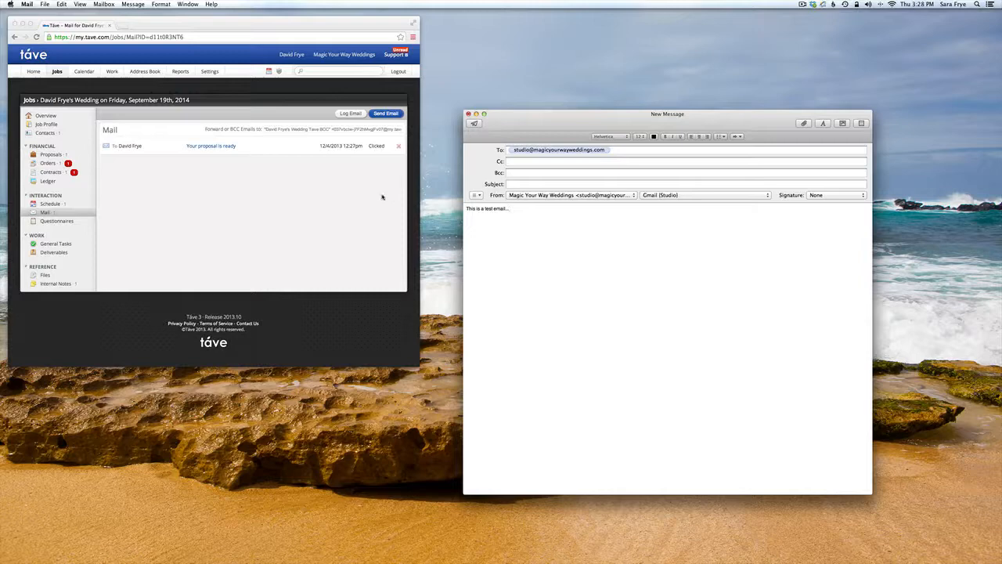
click(685, 183)
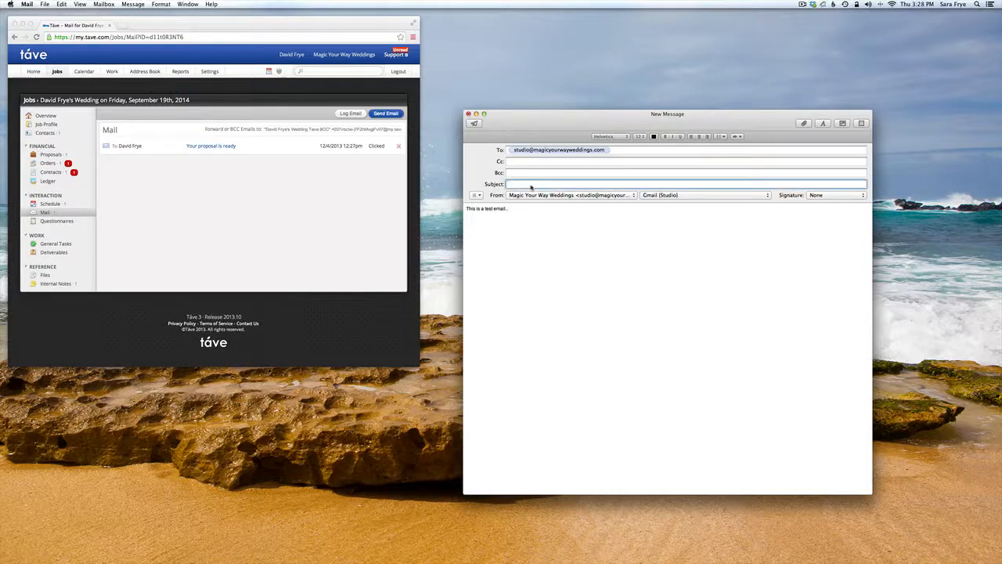
text(TEST)
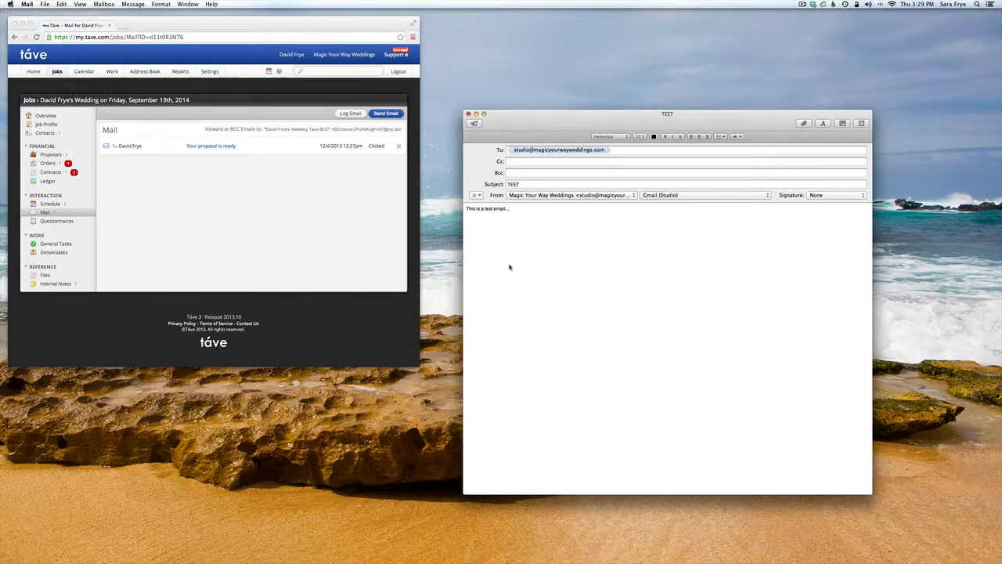
mouse_move(586, 240)
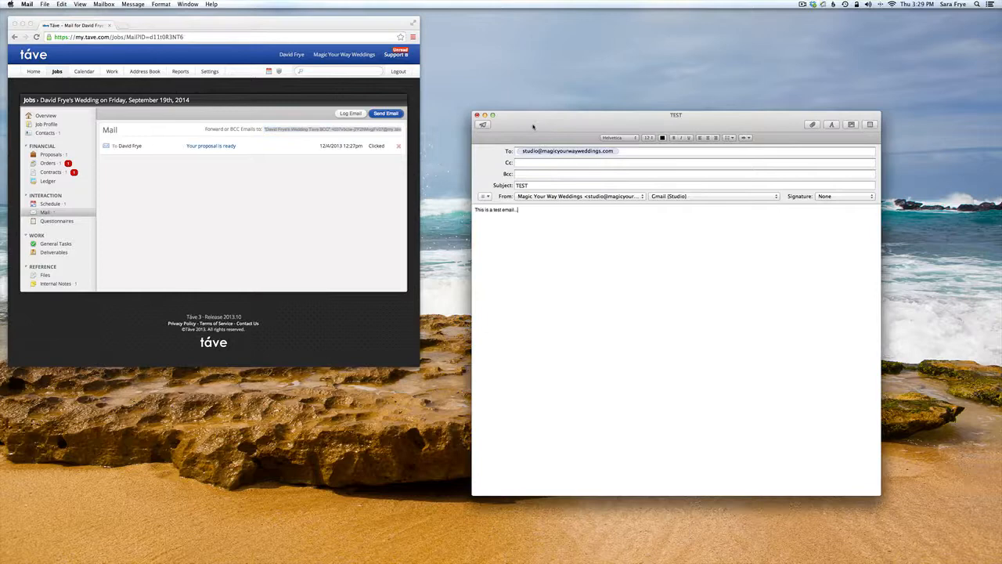
click(693, 173)
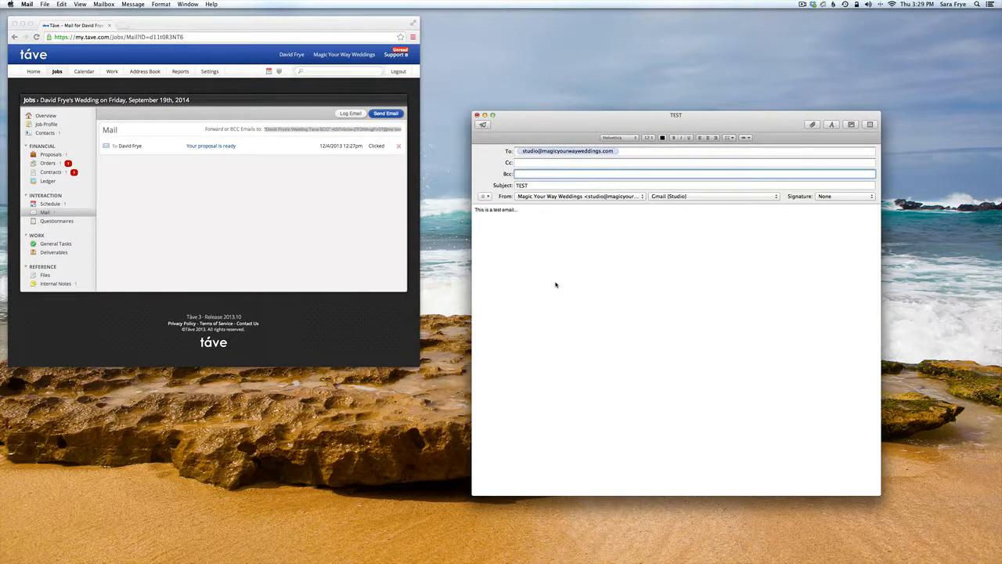
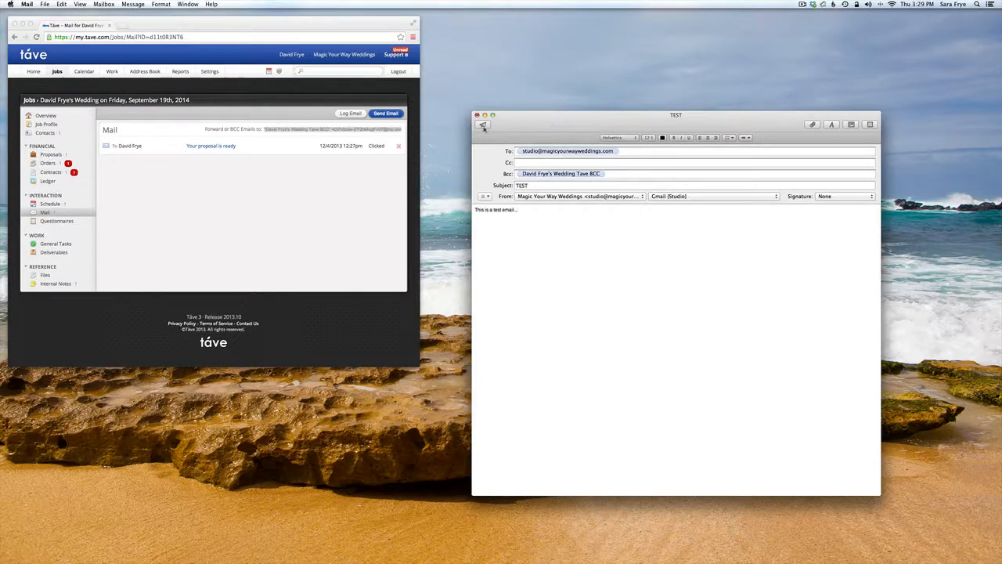
drag(675, 115, 676, 13)
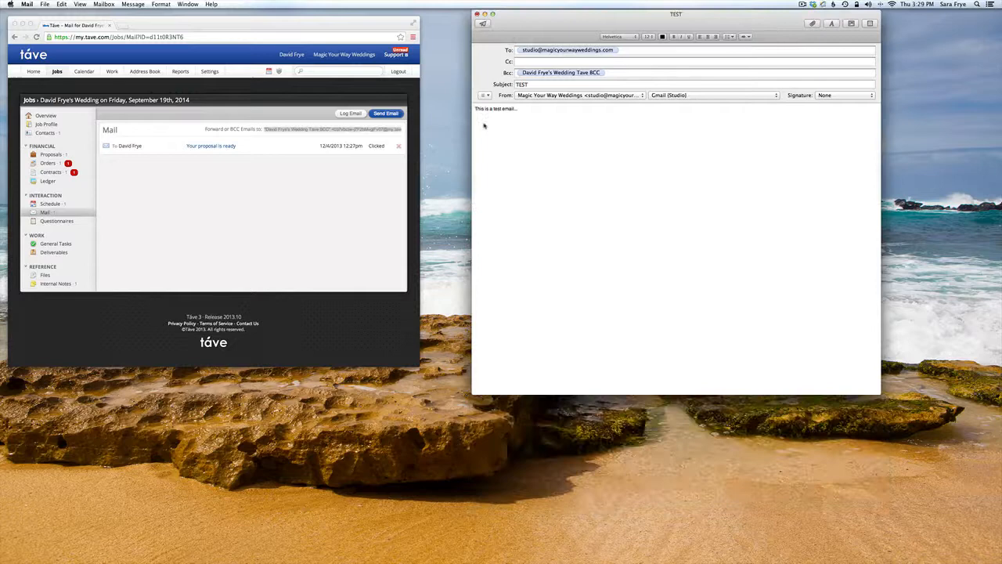
click(478, 14)
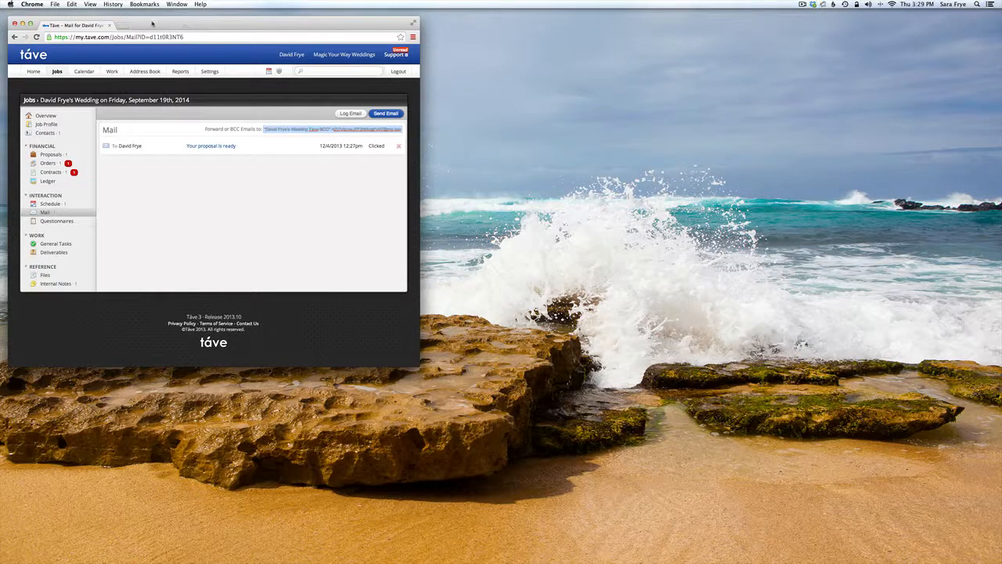
mouse_move(174, 216)
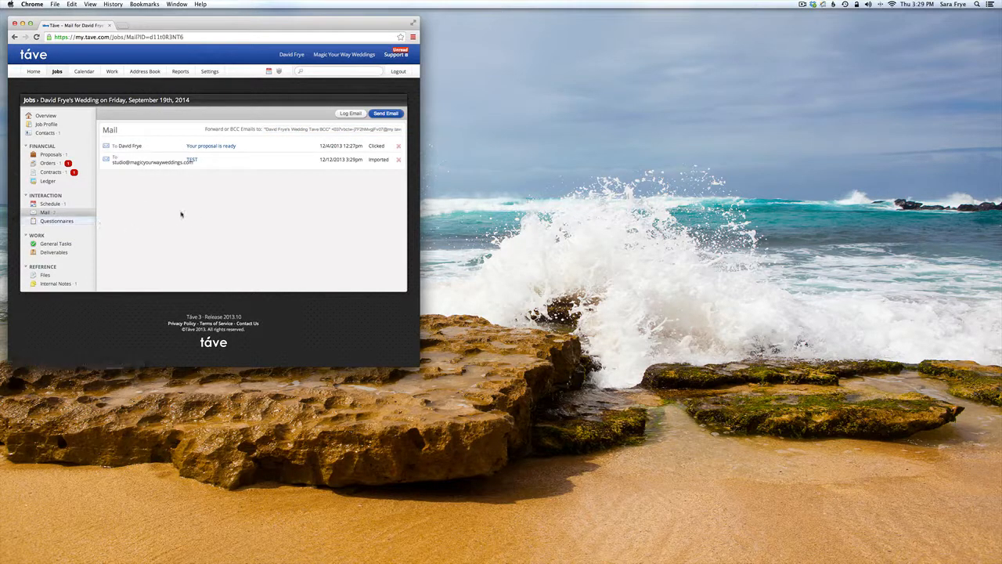
mouse_move(219, 172)
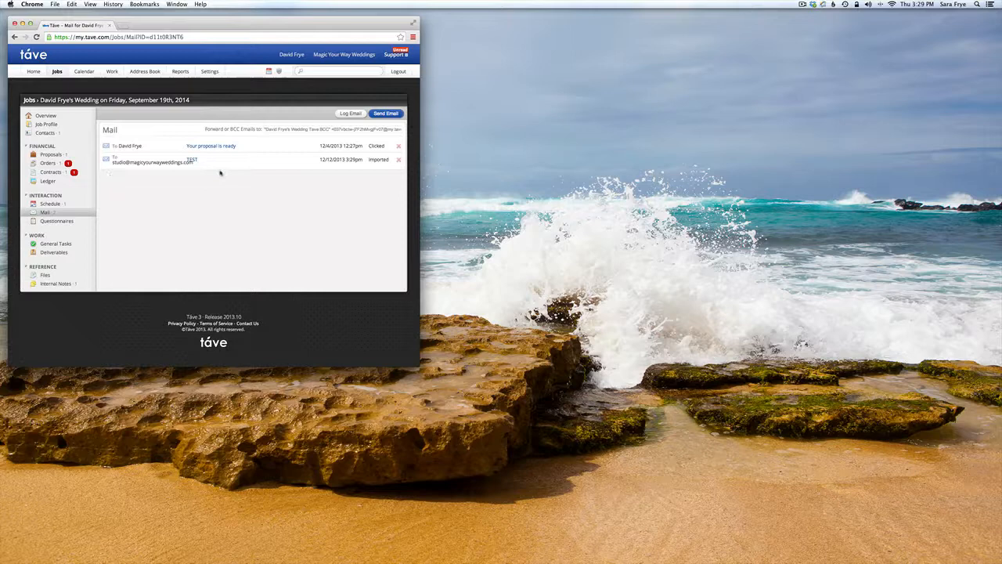
mouse_move(282, 177)
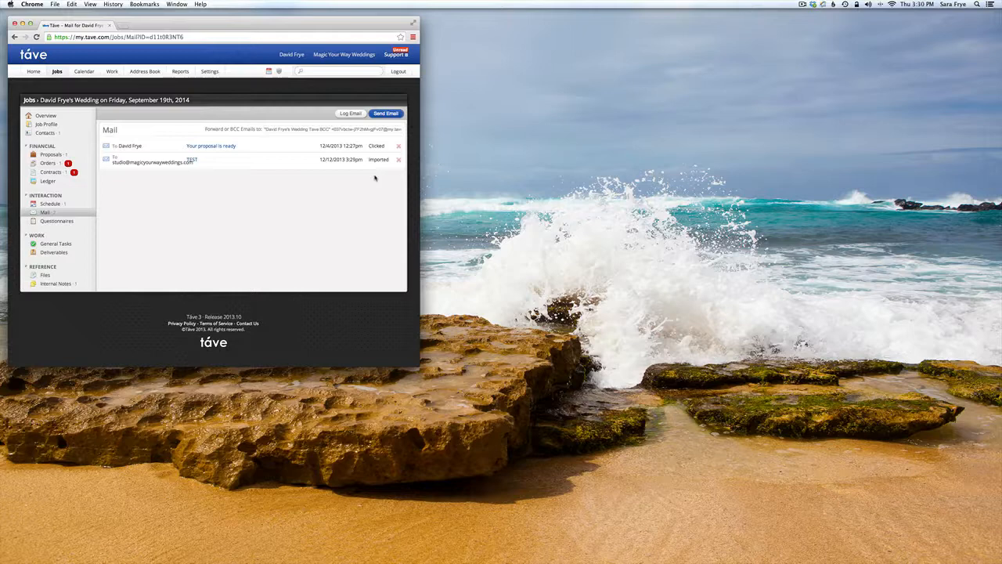
mouse_move(254, 203)
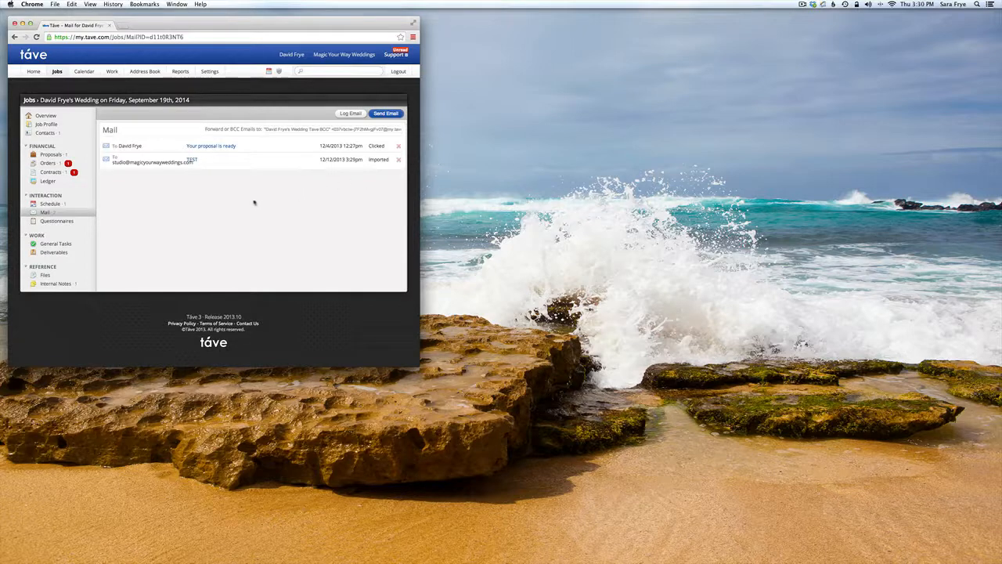
mouse_move(216, 230)
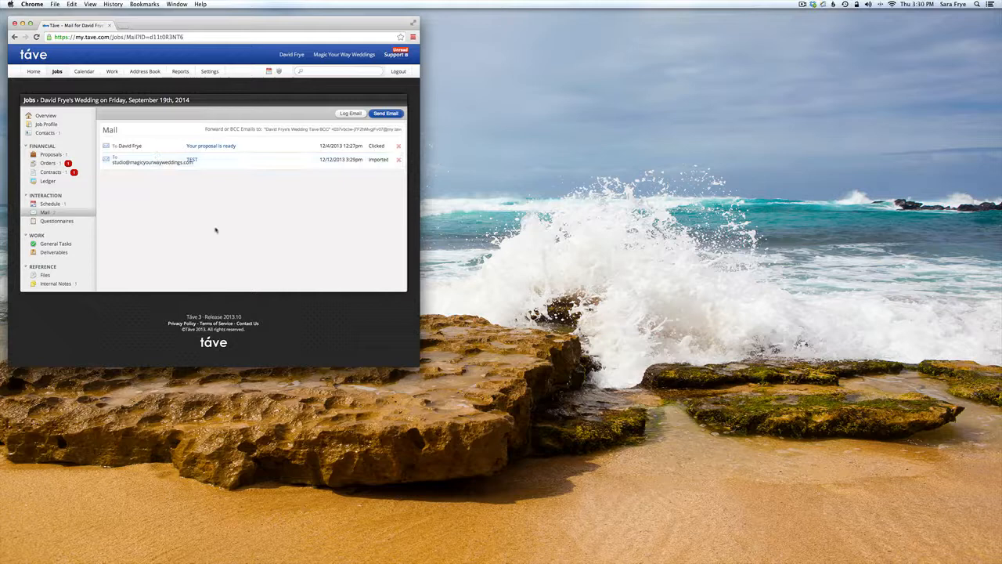
mouse_move(295, 225)
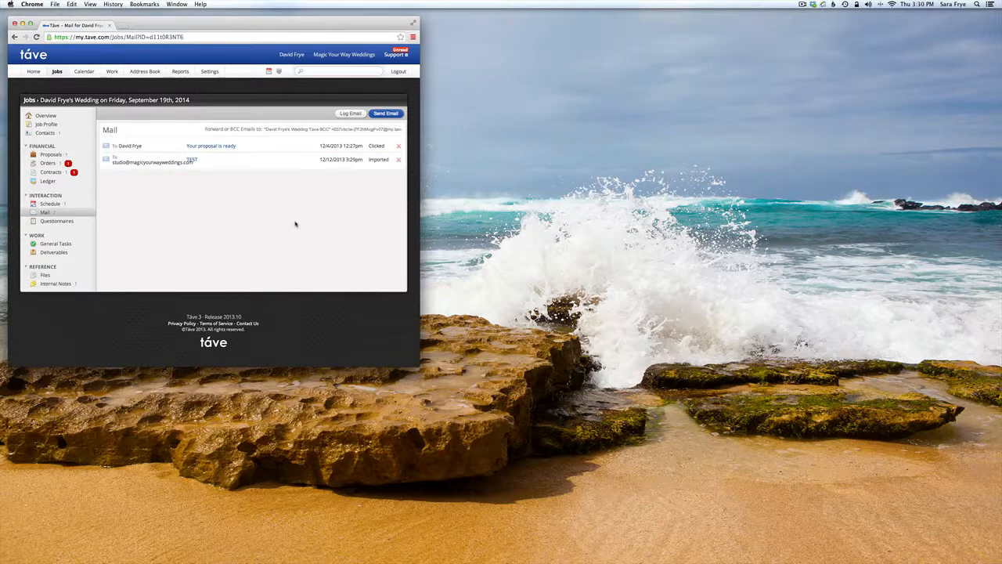
mouse_move(252, 210)
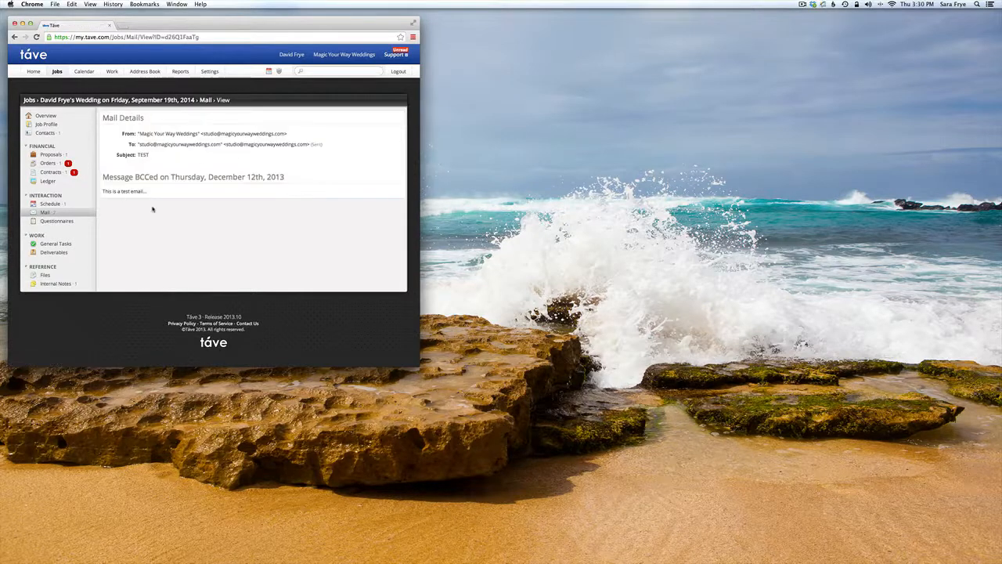
mouse_move(106, 233)
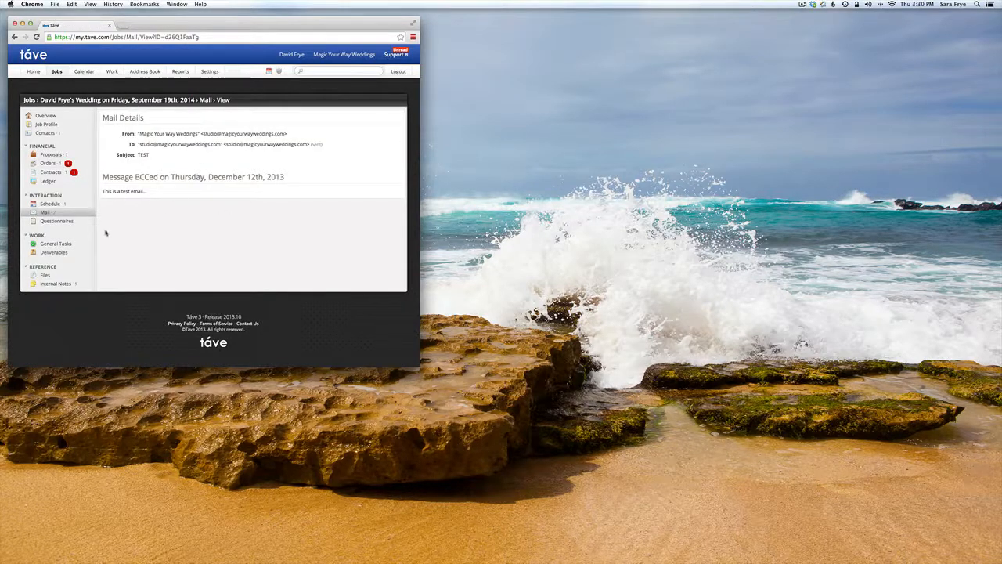
click(45, 212)
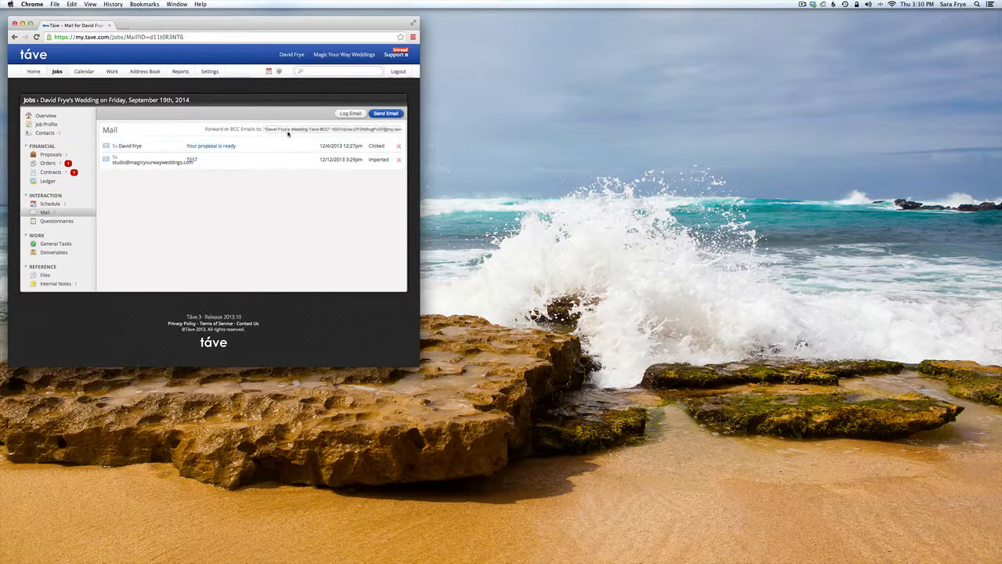
Double-click the job's 'Forward or BCC Emails to' address to select it.
double_click(333, 129)
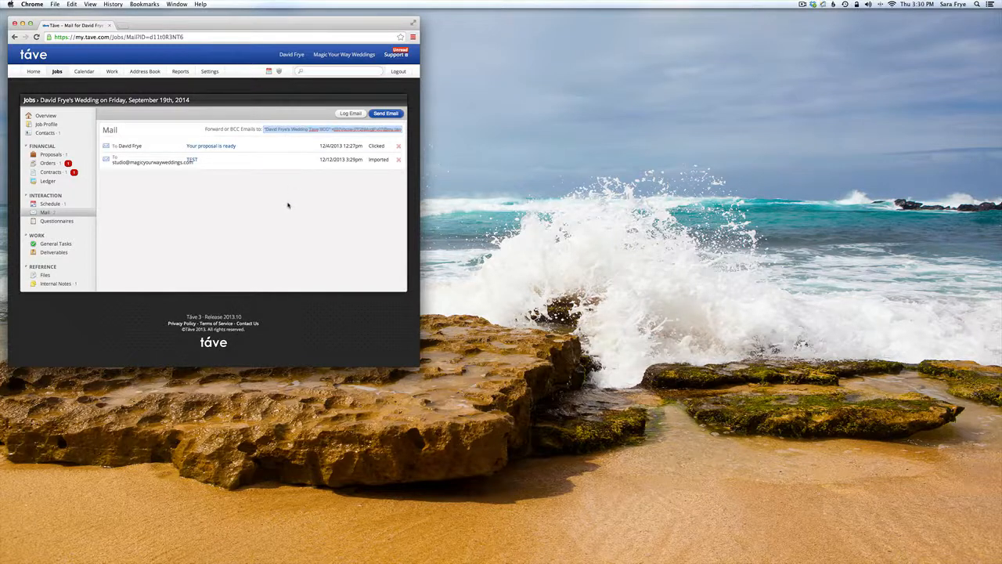
mouse_move(302, 163)
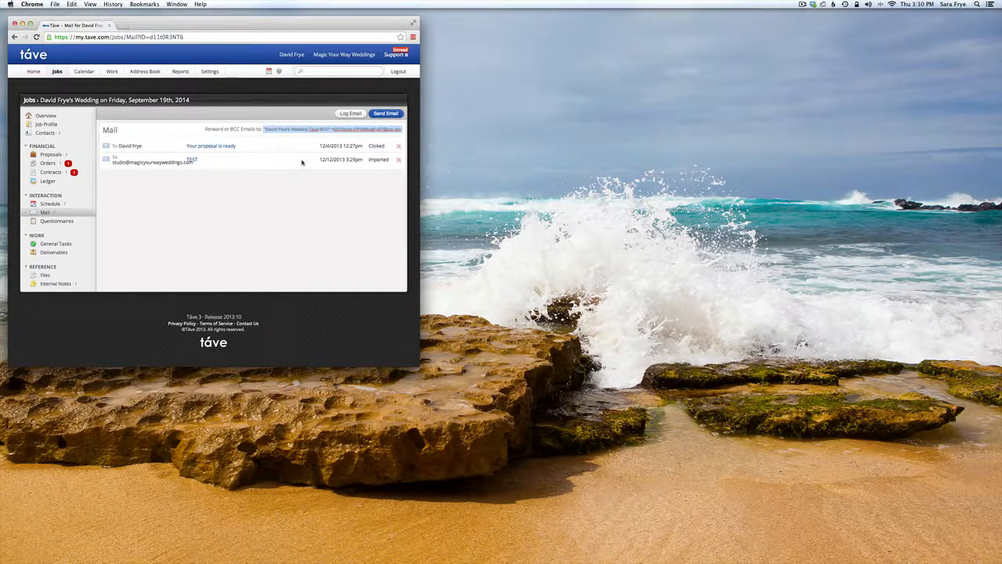